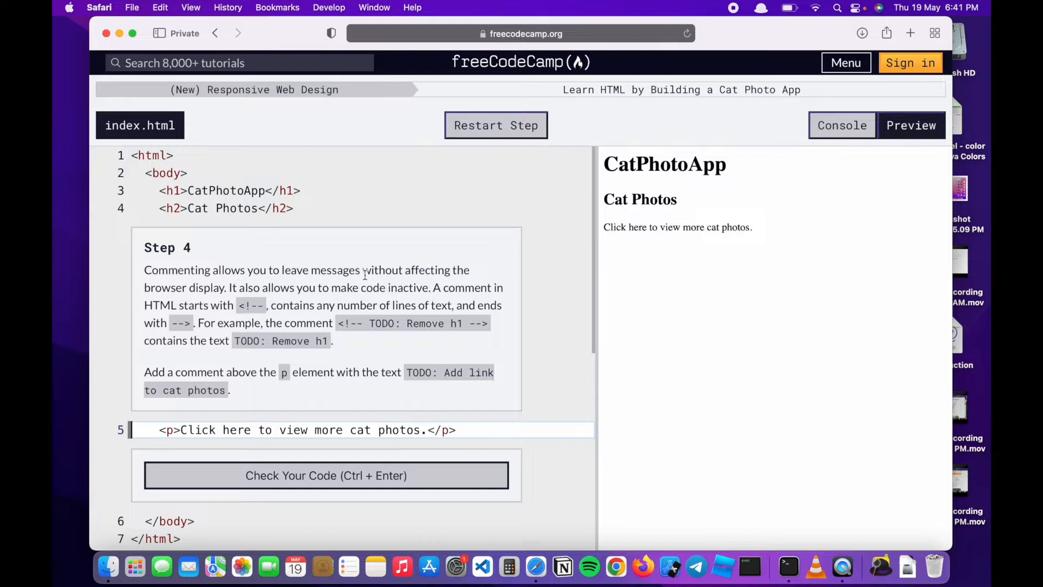
pyautogui.moveTo(216, 292)
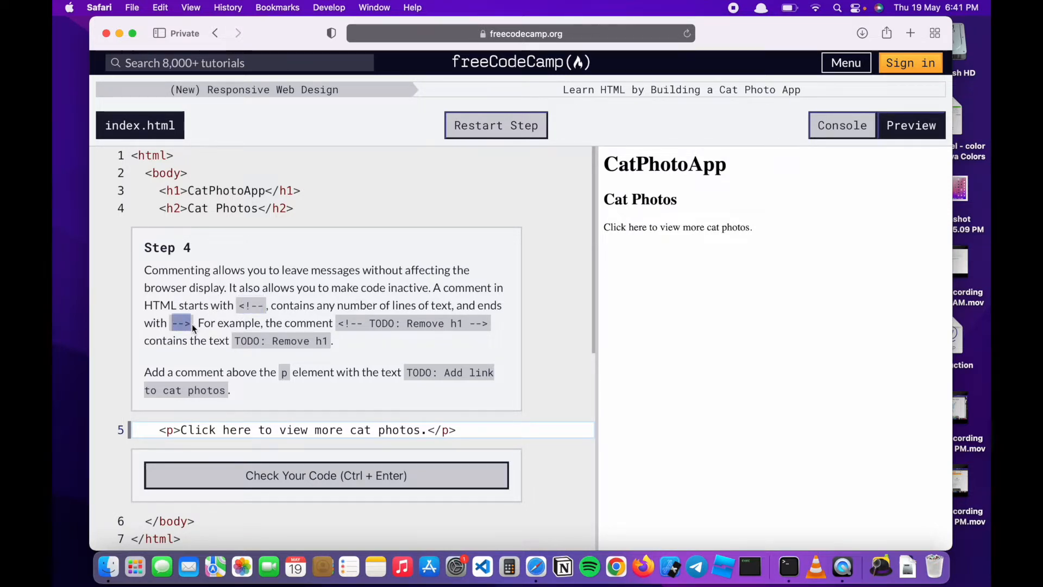
pyautogui.moveTo(456, 413)
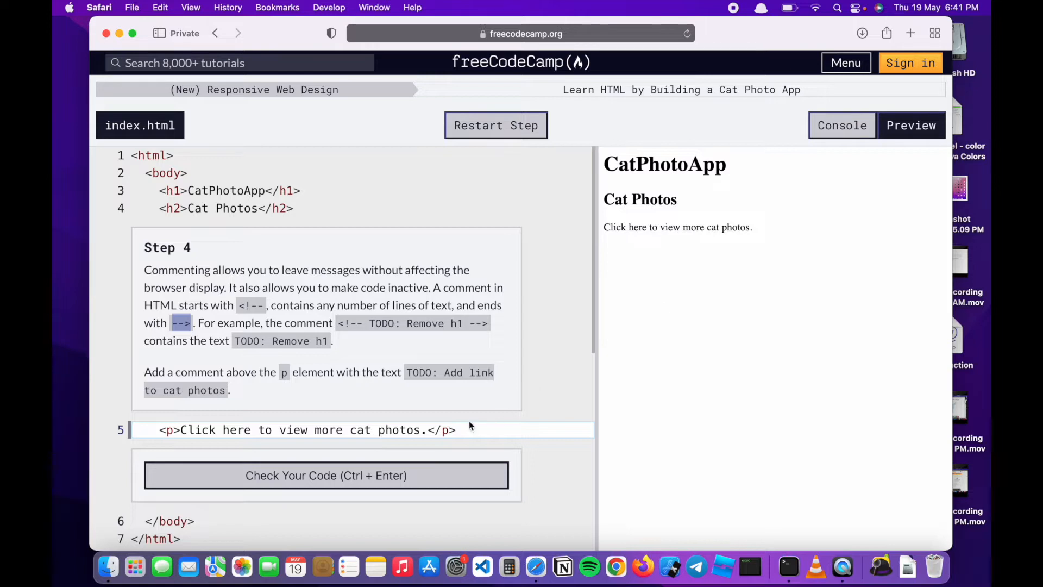
# Step: Write the comment <!-- TODO: Add link to cat photos --> above the p element
pyautogui.press('Return')
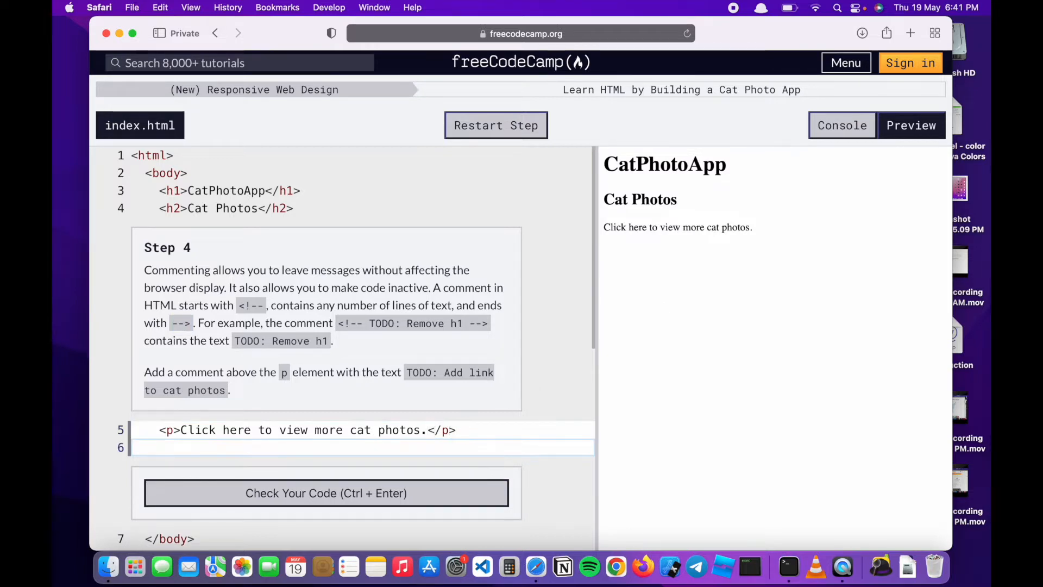
pyautogui.moveTo(196, 390)
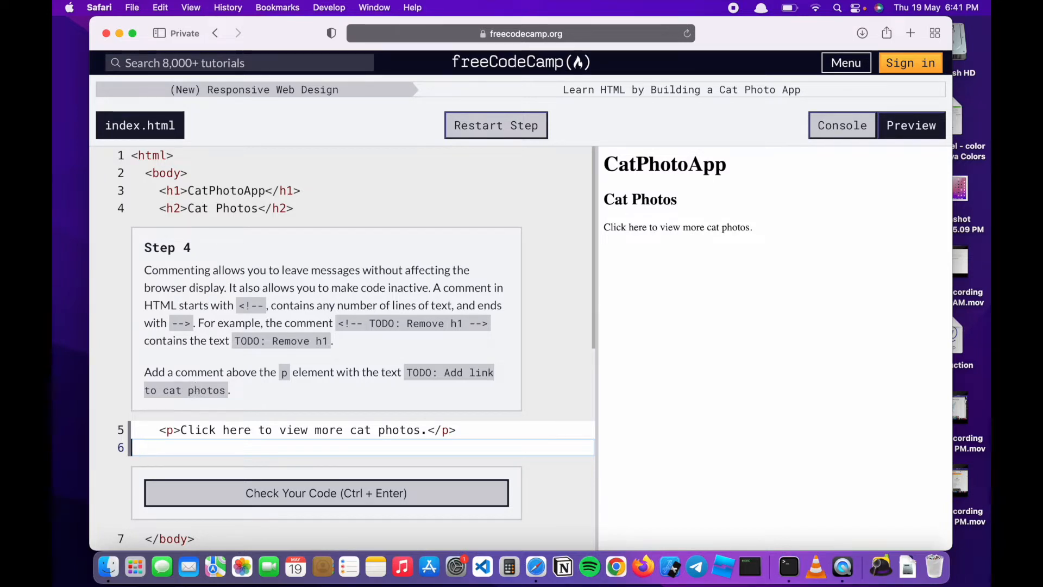
pyautogui.press('Backspace')
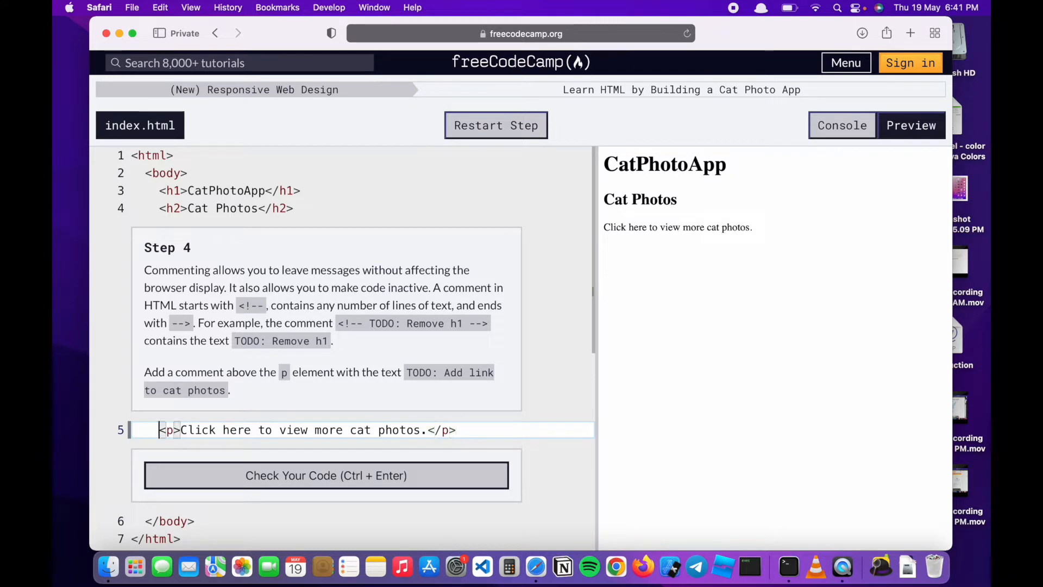
pyautogui.write('<')
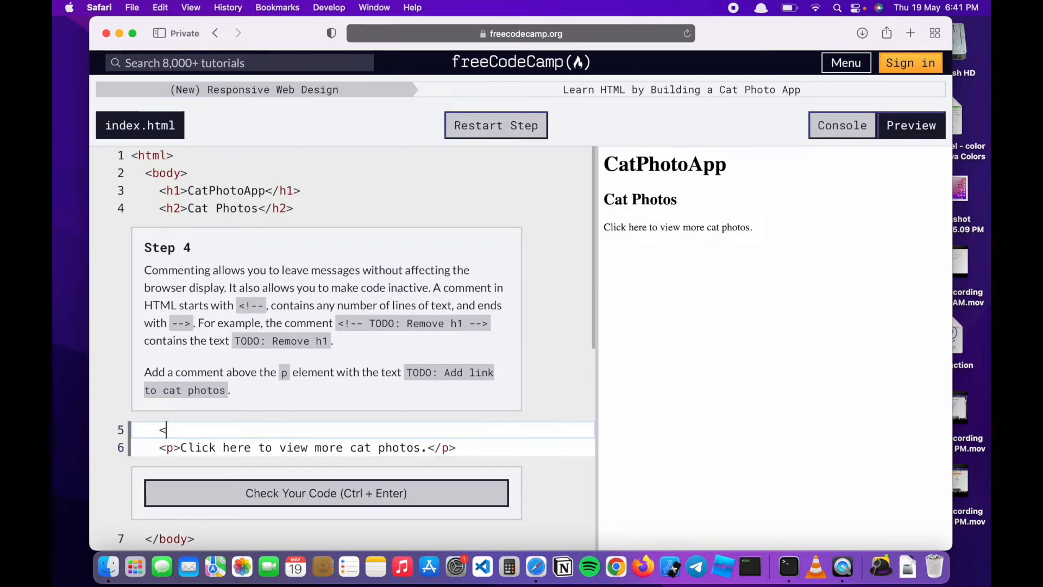
pyautogui.write('!--')
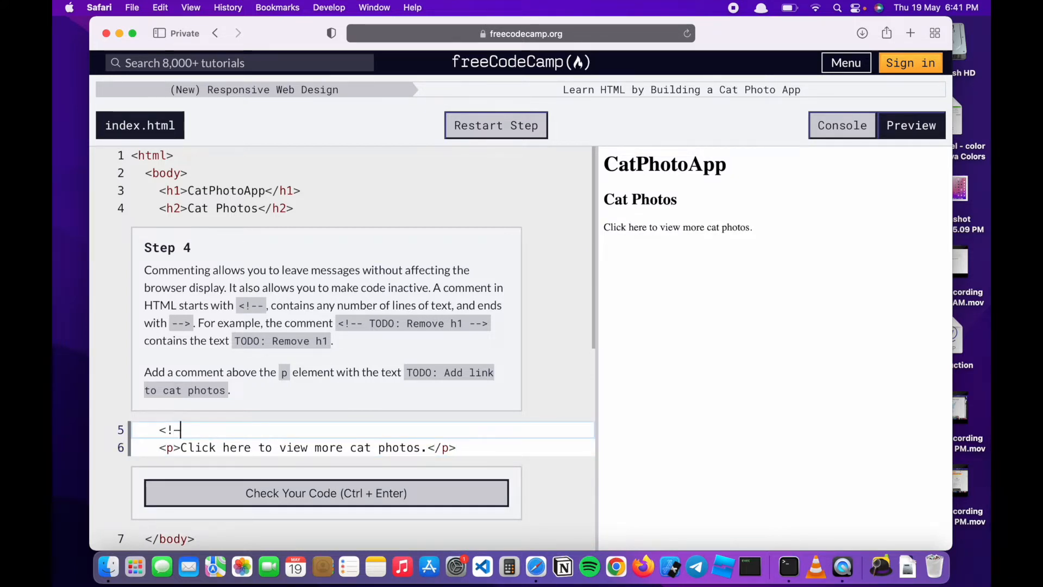
pyautogui.write('--')
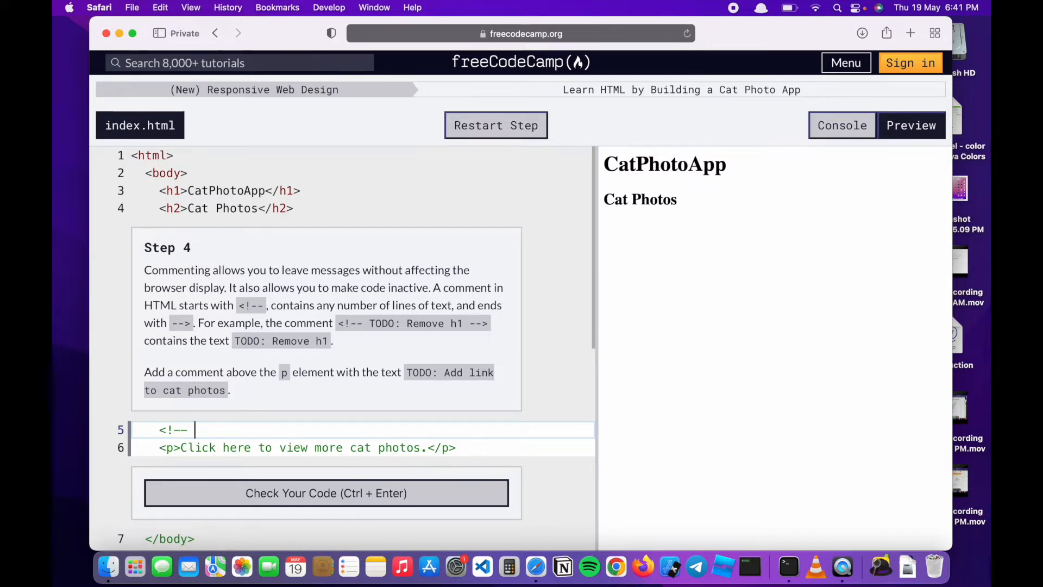
pyautogui.write('TOD')
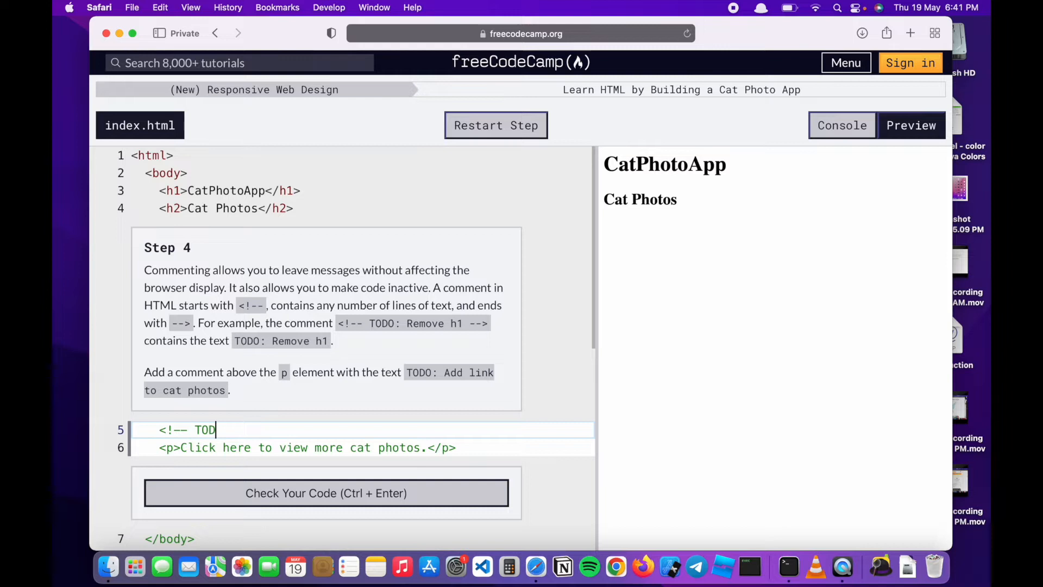
pyautogui.write('O')
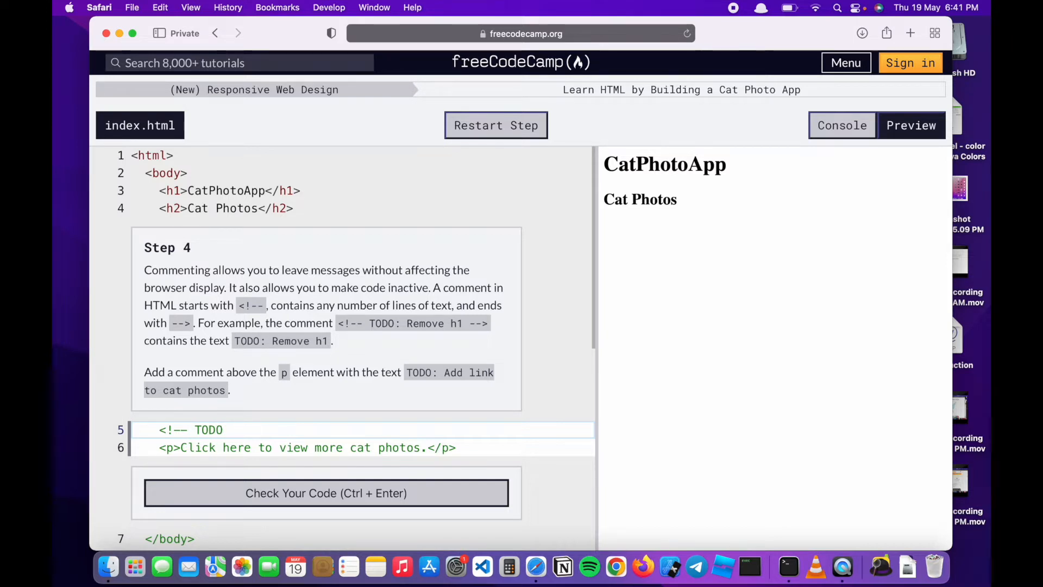
pyautogui.write(': Add')
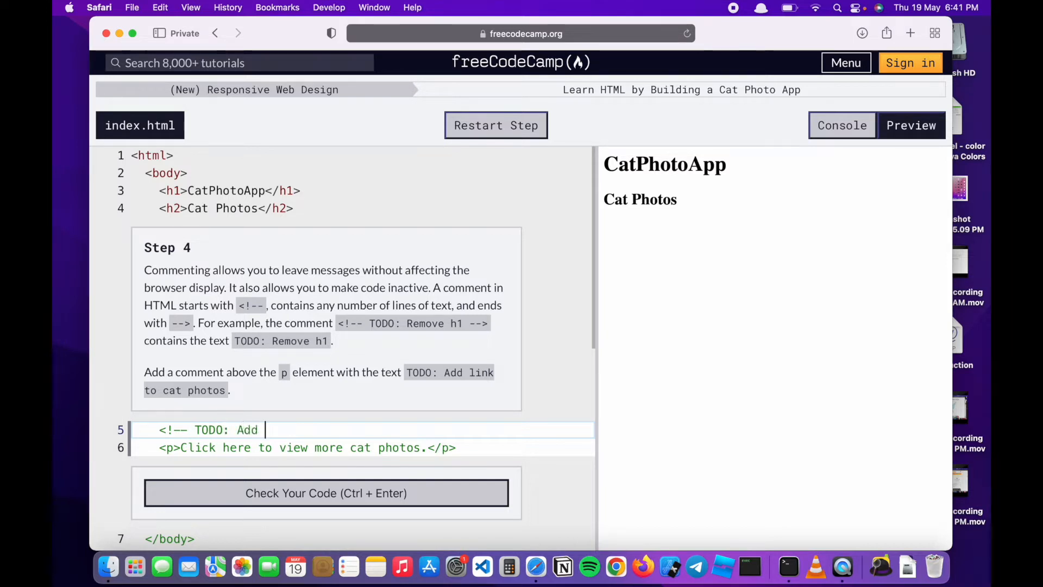
pyautogui.write('link')
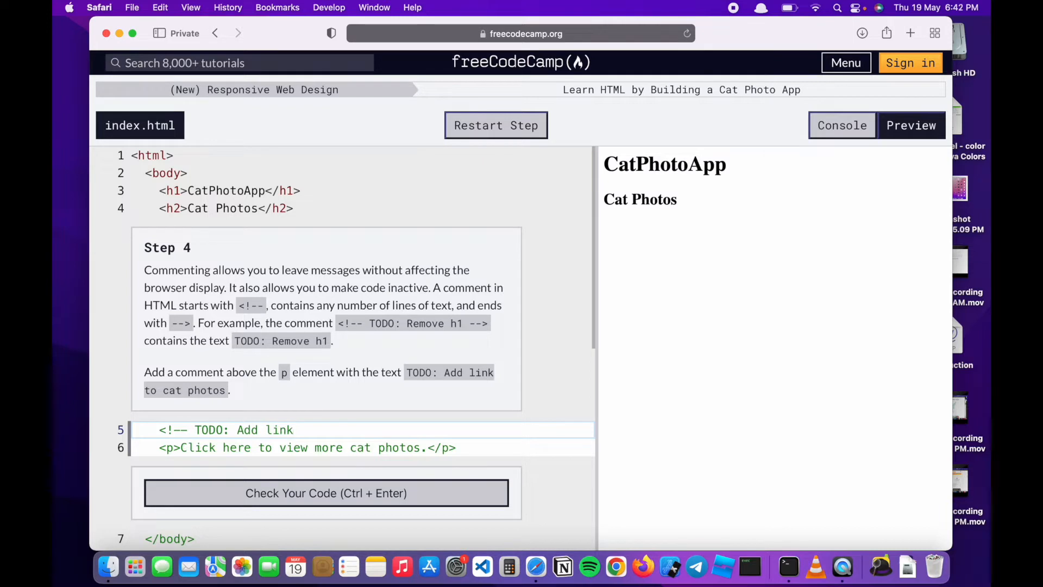
pyautogui.write('to')
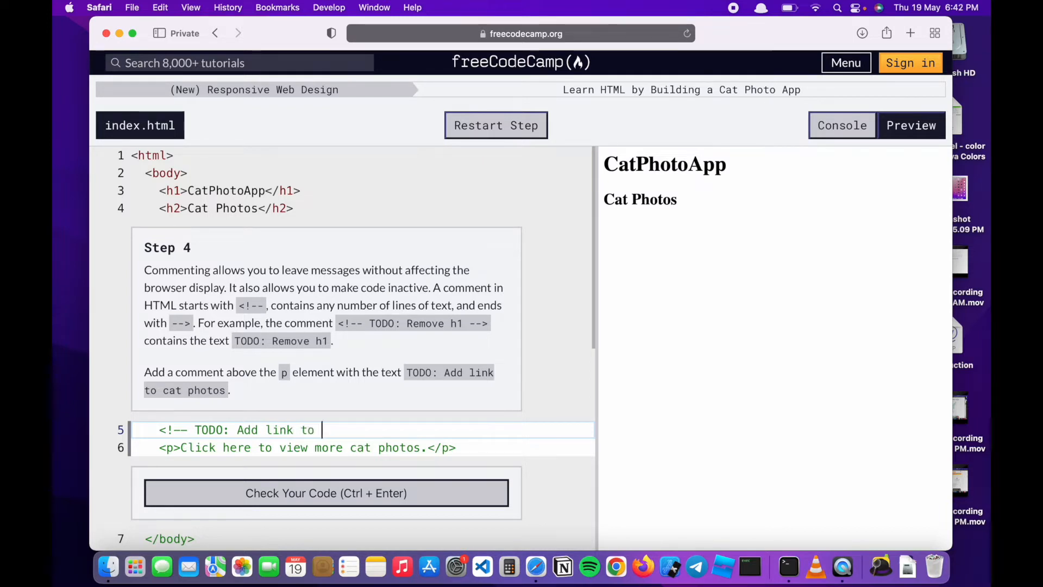
pyautogui.write('cat ph')
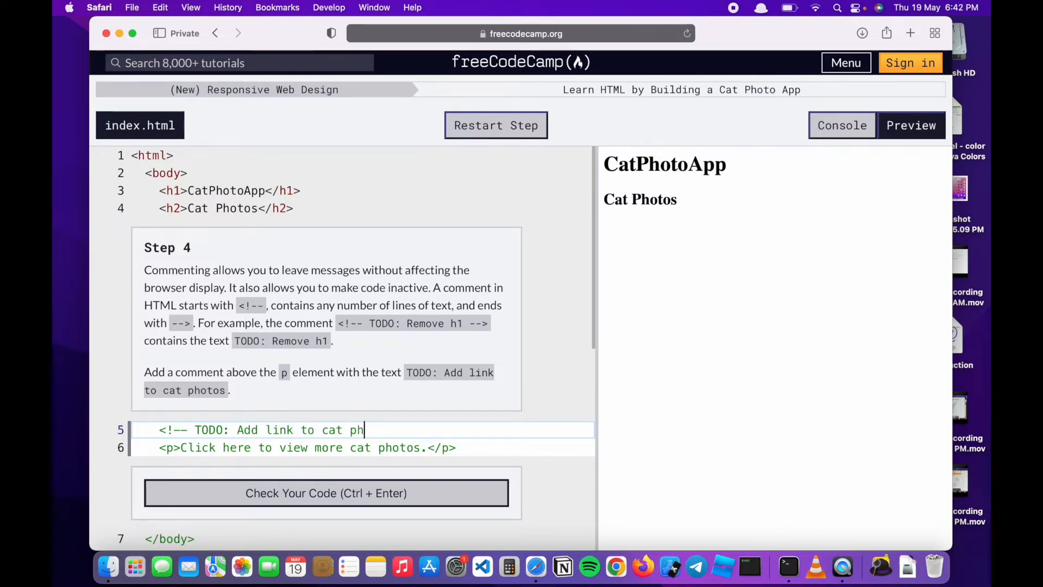
pyautogui.write('otos')
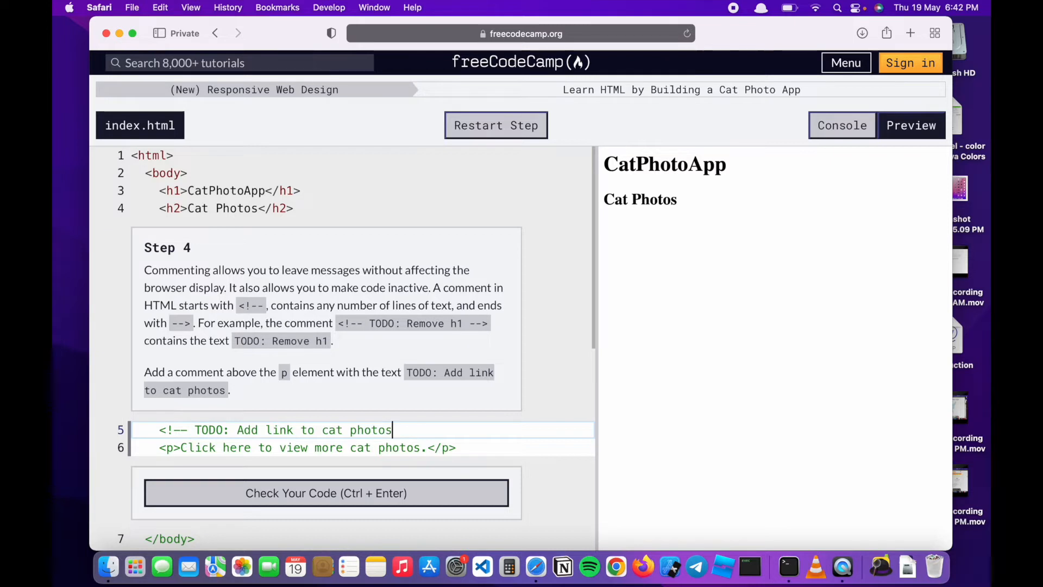
pyautogui.write('-->')
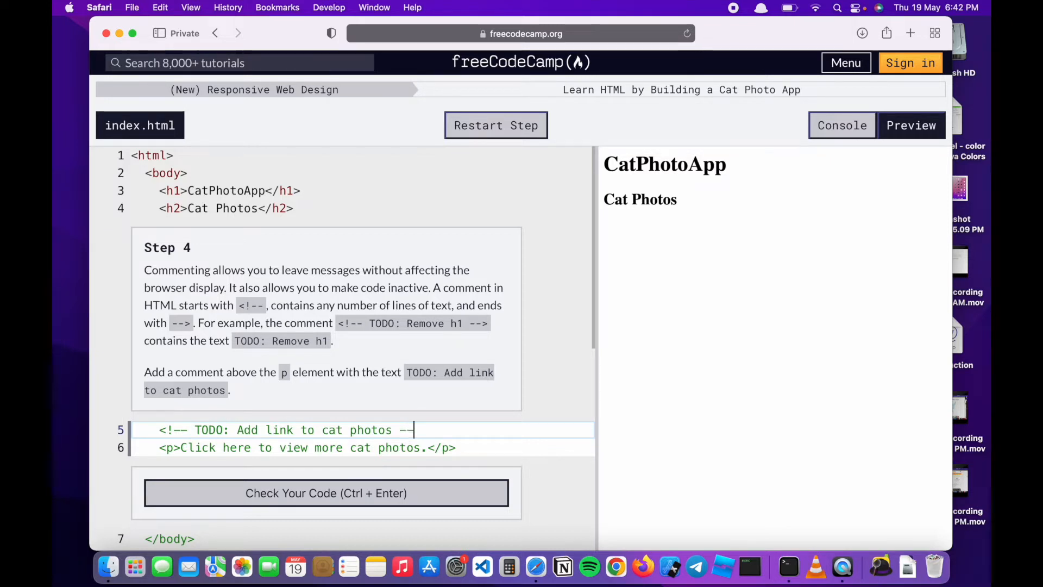
pyautogui.write('>')
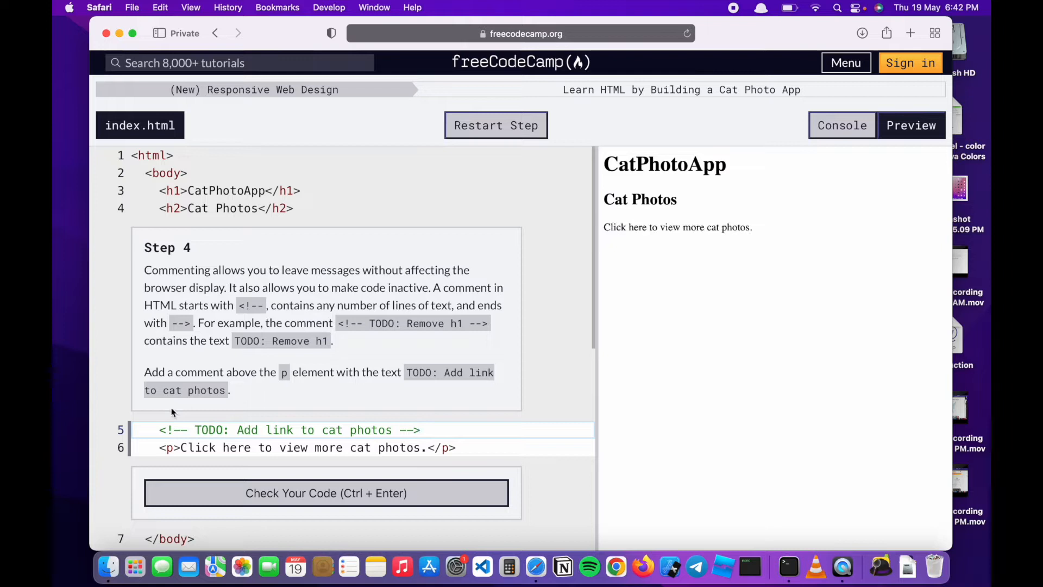
pyautogui.moveTo(667, 187)
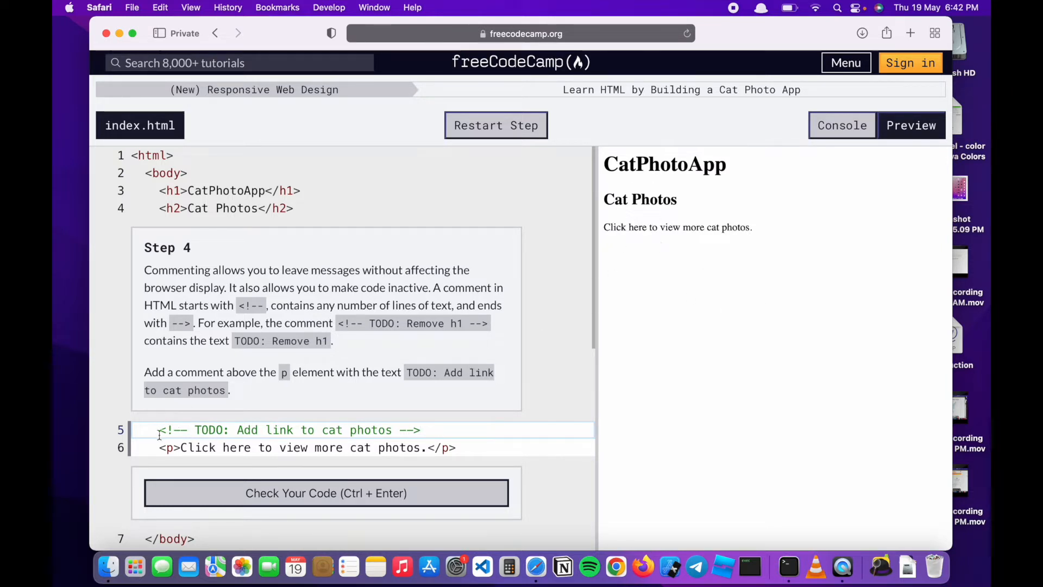
# Step: Check the code, pass the test and submit to advance to Step 5
pyautogui.click(325, 493)
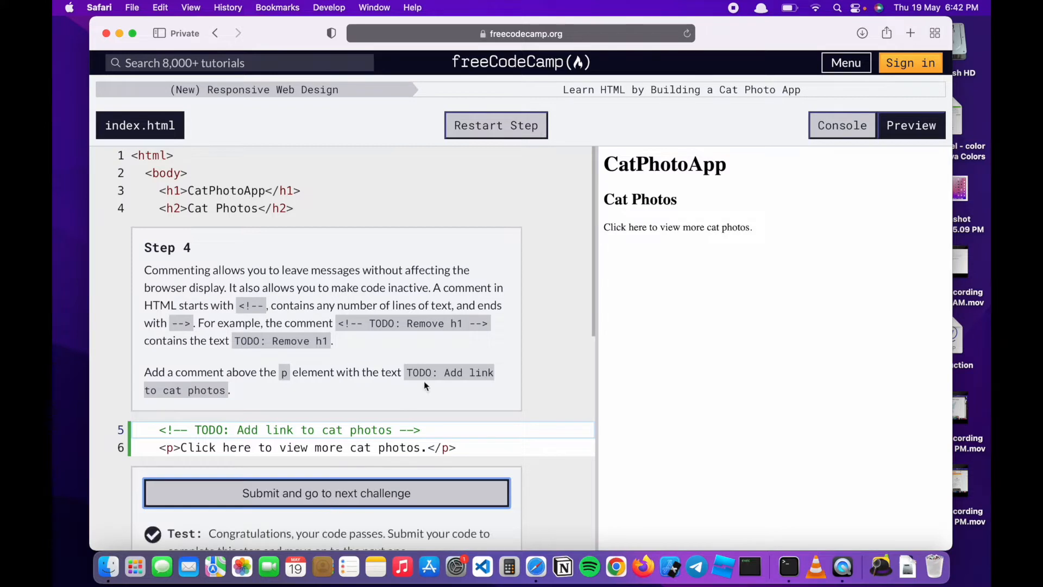
pyautogui.scroll(-3)
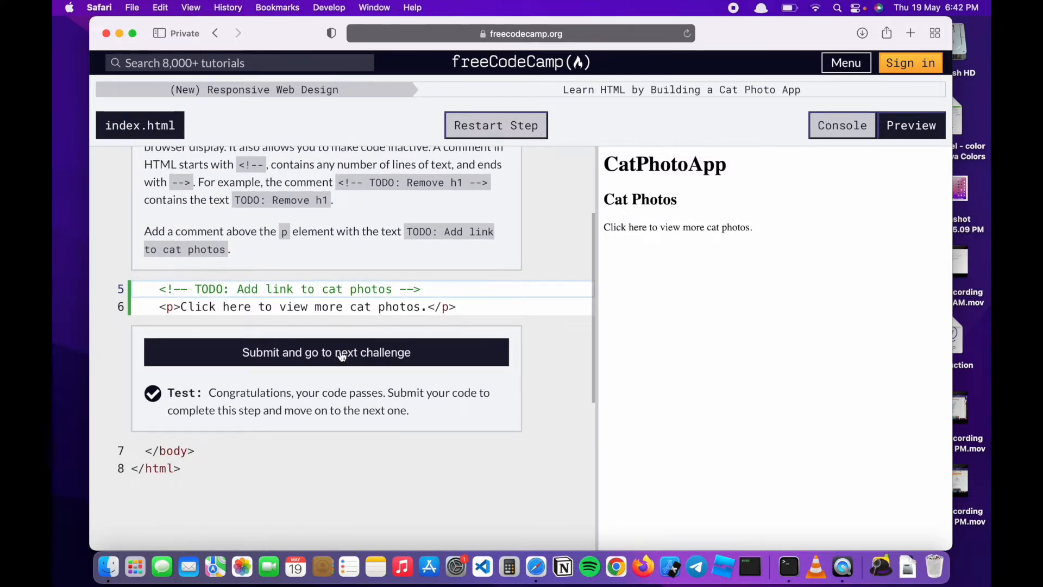
pyautogui.click(326, 352)
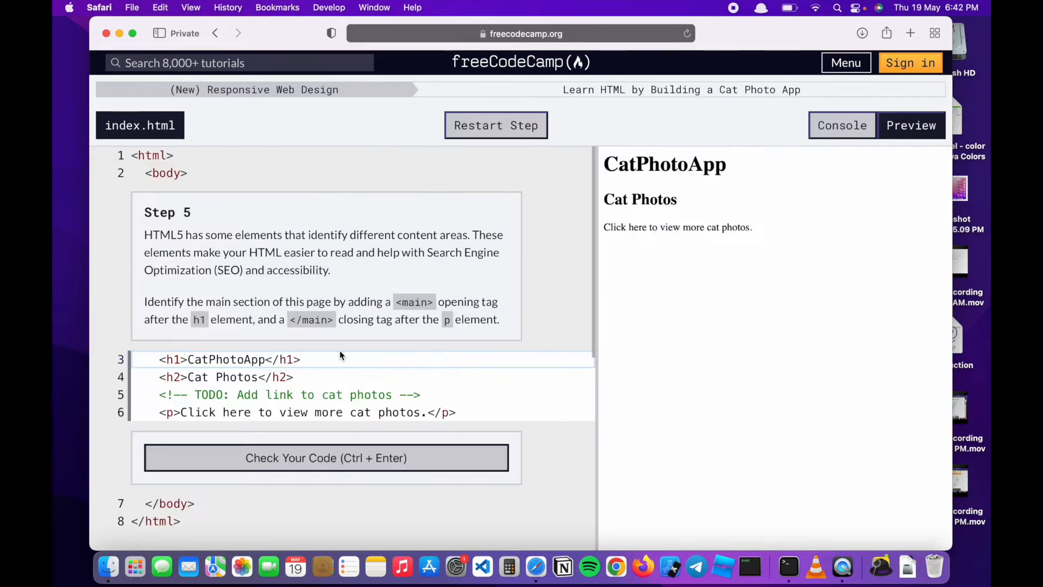
pyautogui.moveTo(254, 393)
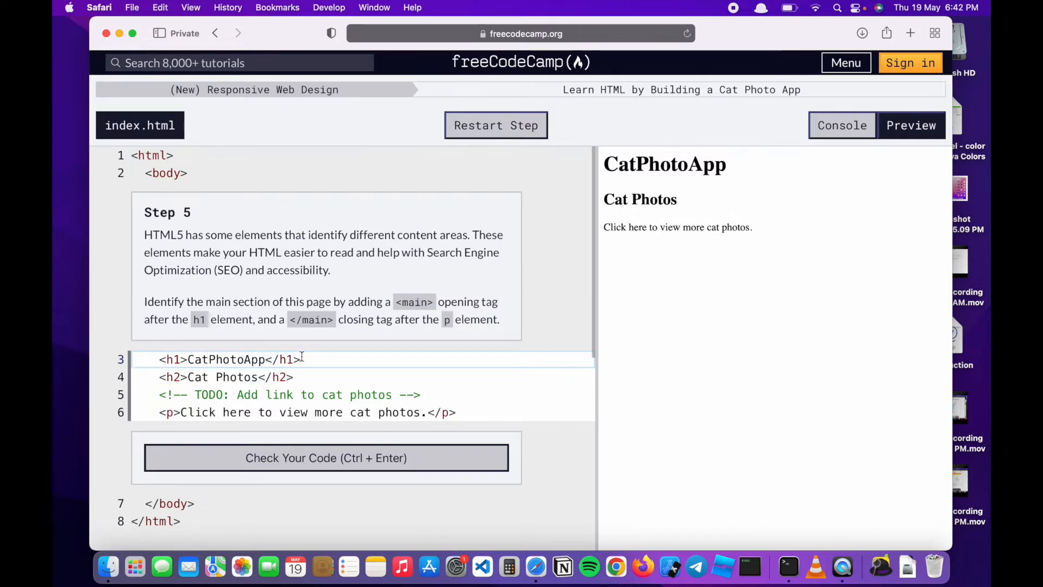
pyautogui.moveTo(313, 333)
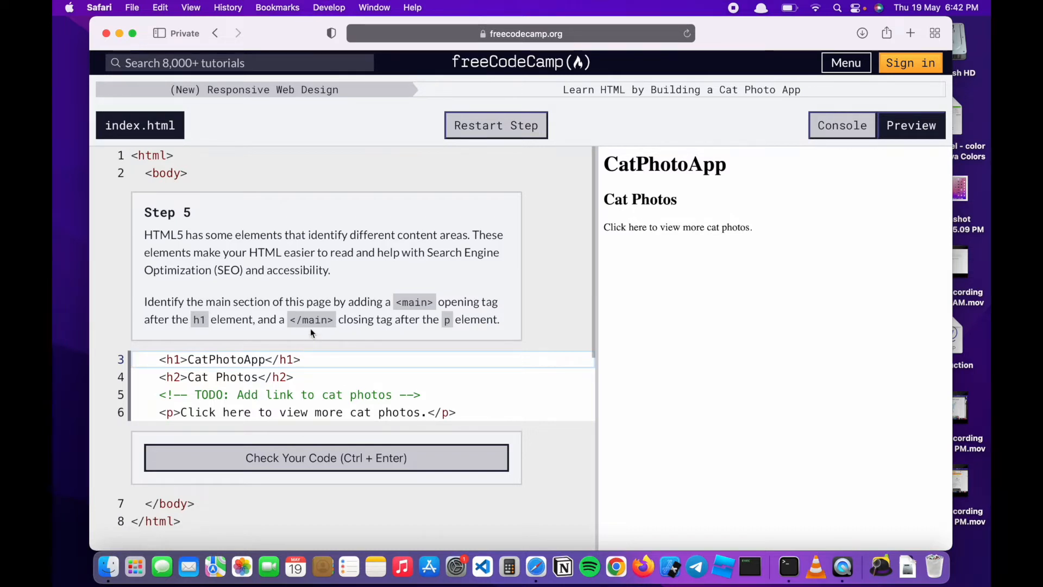
pyautogui.moveTo(185, 284)
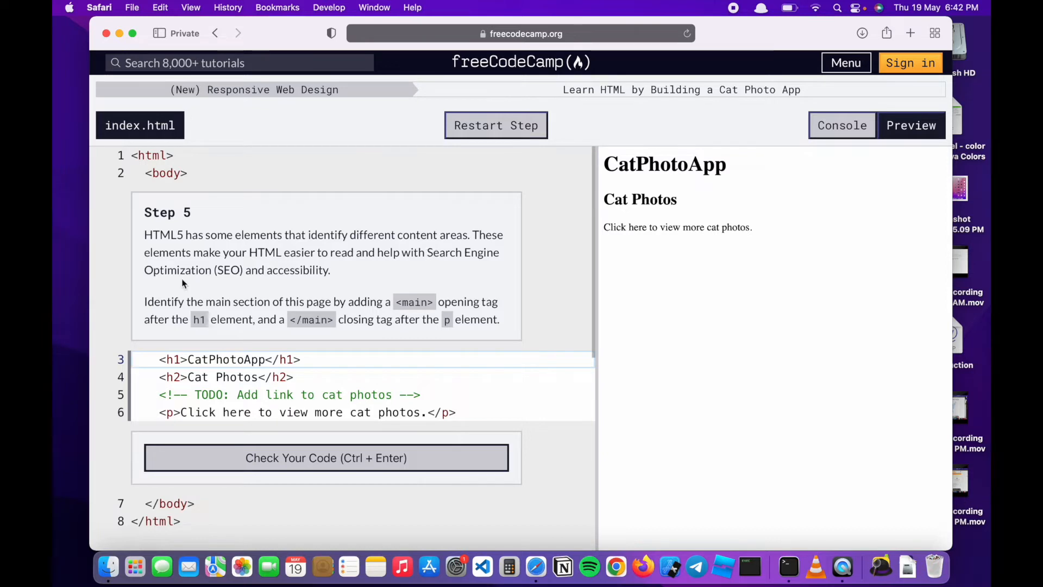
pyautogui.moveTo(286, 273)
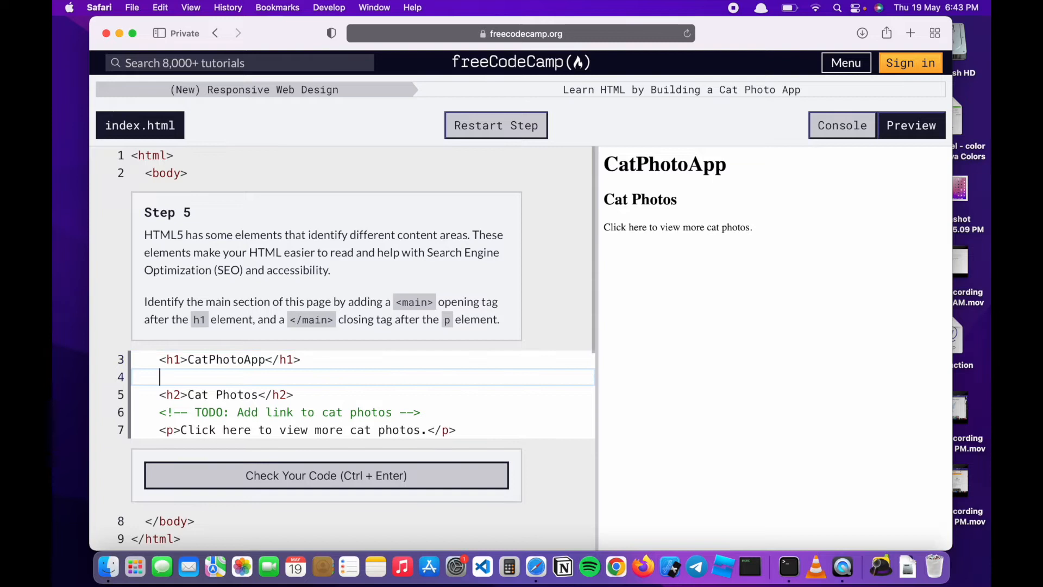
# Step: Add <main> after the h1 and </main> on a new line after the paragraph
pyautogui.write('<m')
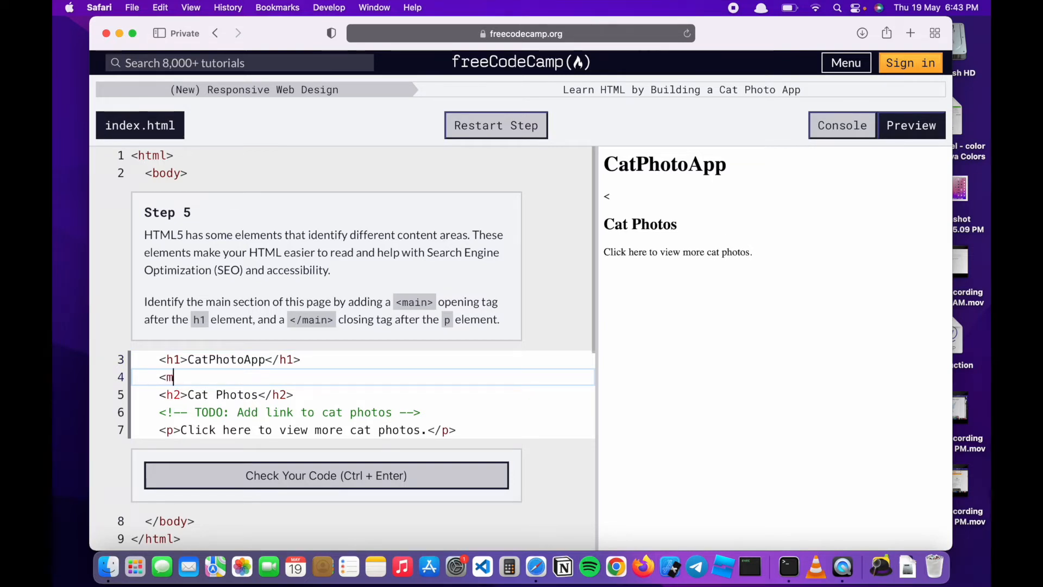
pyautogui.write('ain')
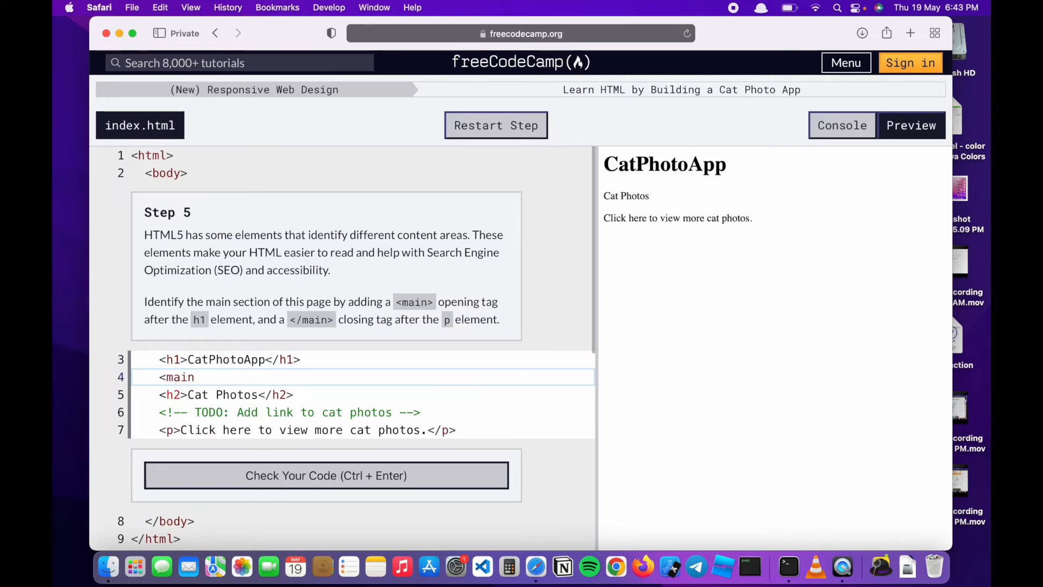
pyautogui.write('>')
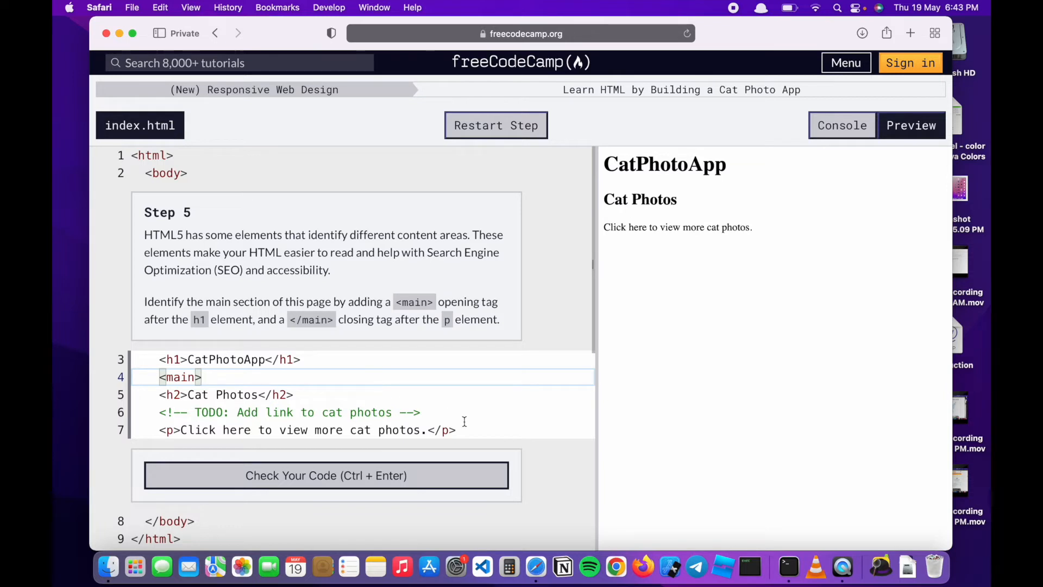
pyautogui.press('enter')
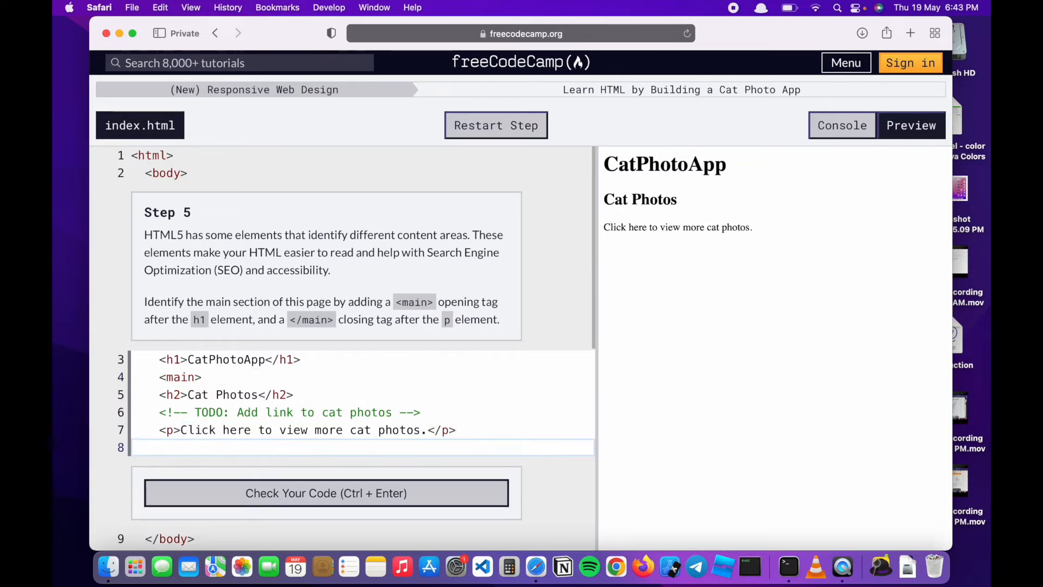
pyautogui.write('</m')
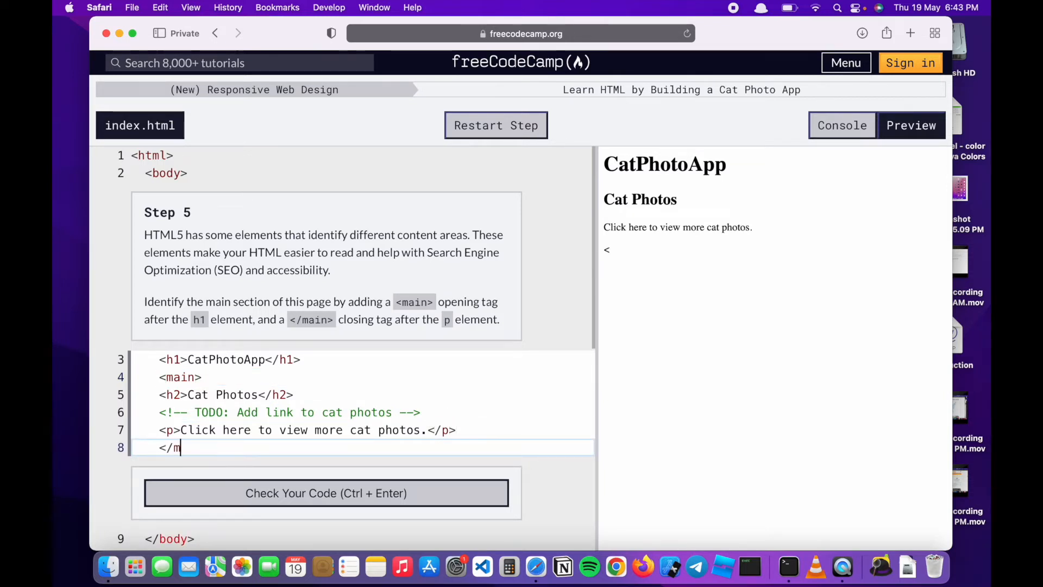
pyautogui.write('ain>')
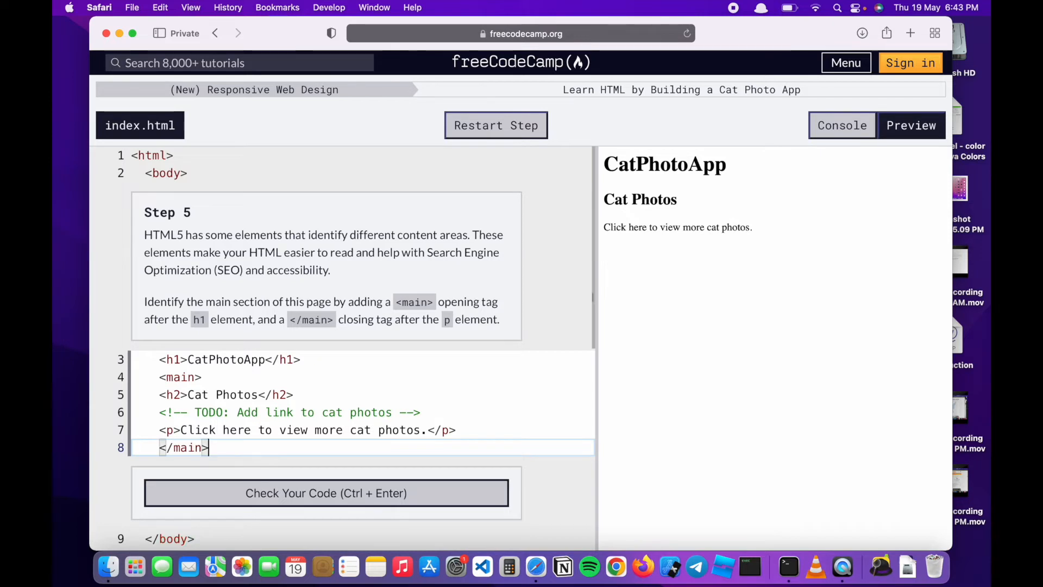
# Step: Check the main-wrapped code, pass Step 5 and submit to reach Step 6
pyautogui.click(326, 493)
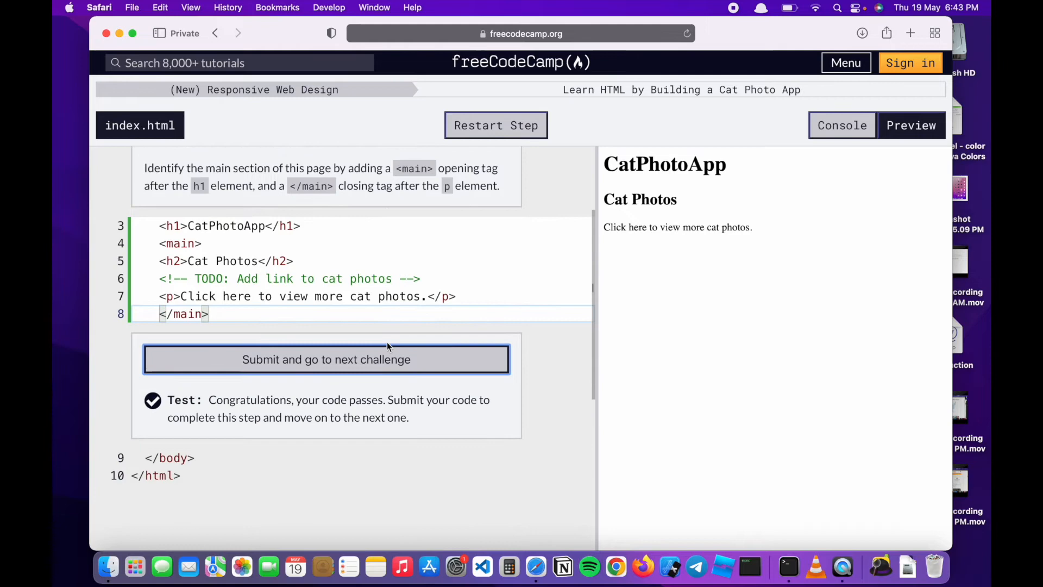
pyautogui.scroll(3)
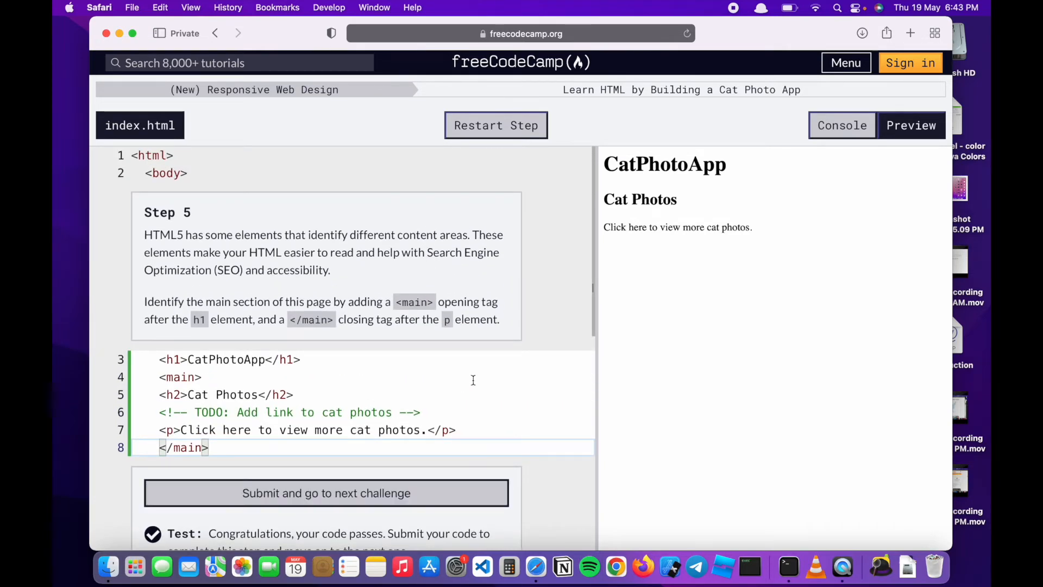
pyautogui.click(325, 494)
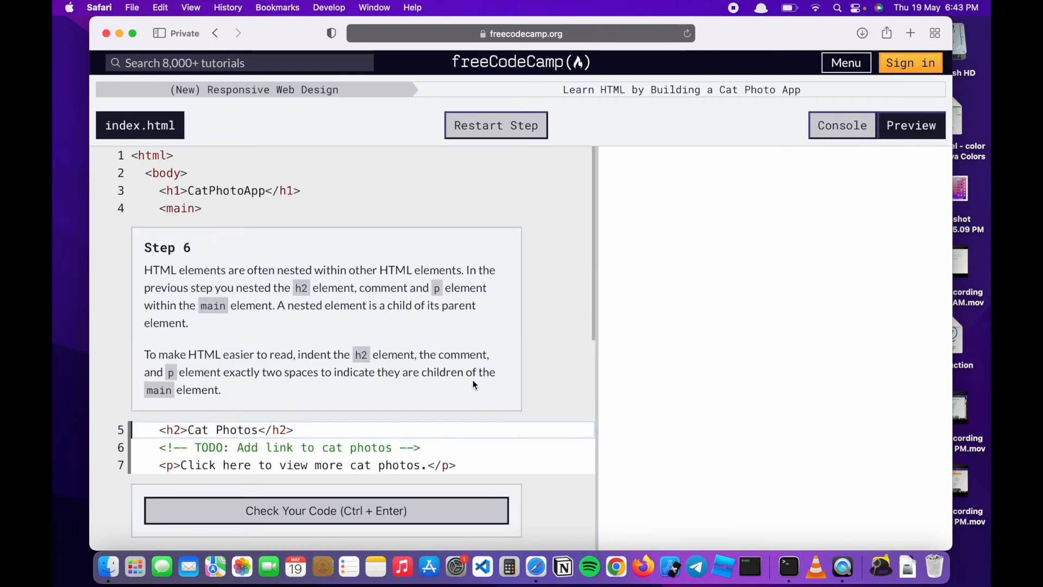
pyautogui.click(910, 125)
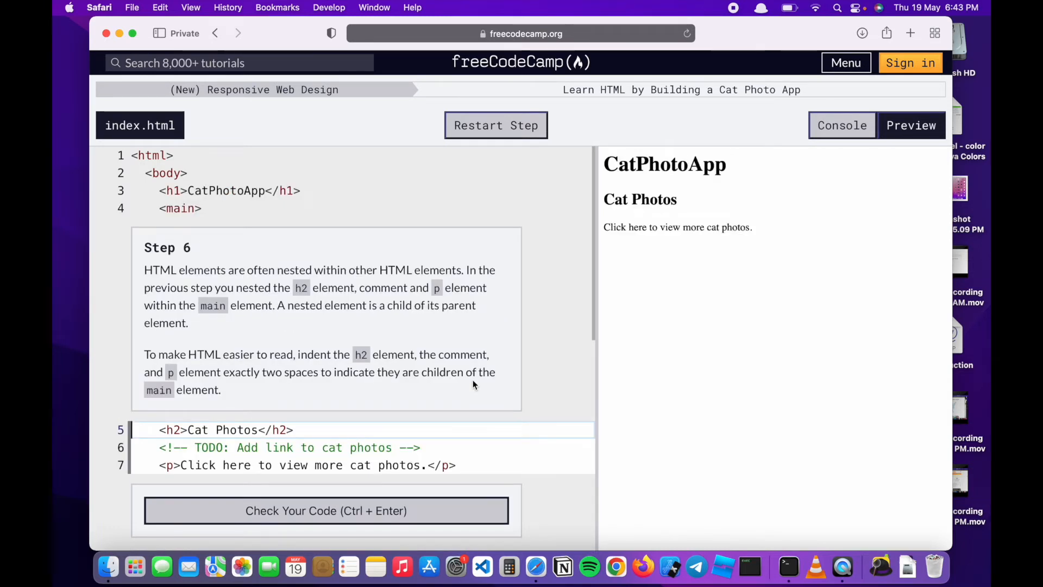
pyautogui.moveTo(597, 357)
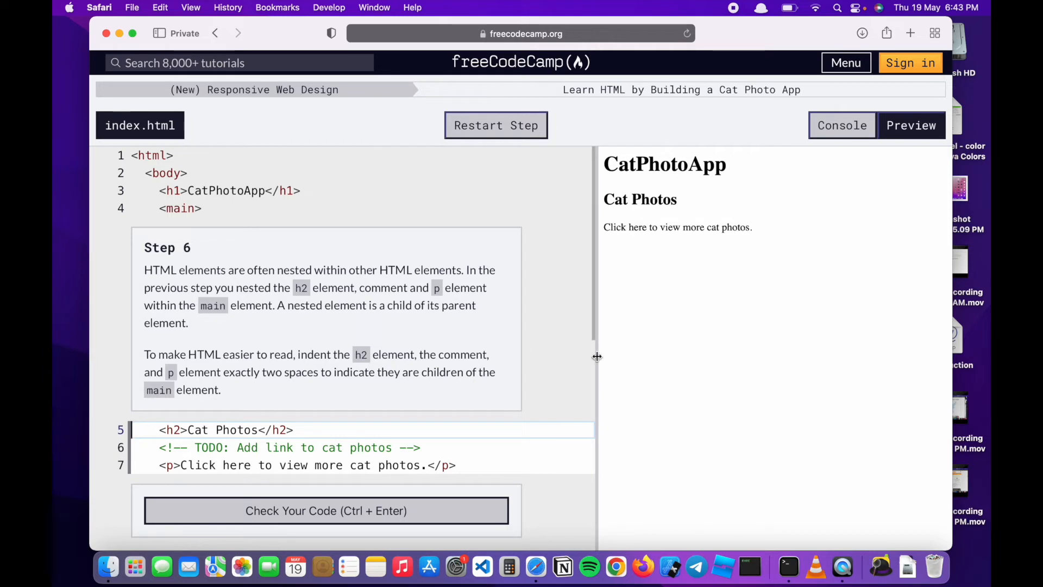
pyautogui.moveTo(448, 347)
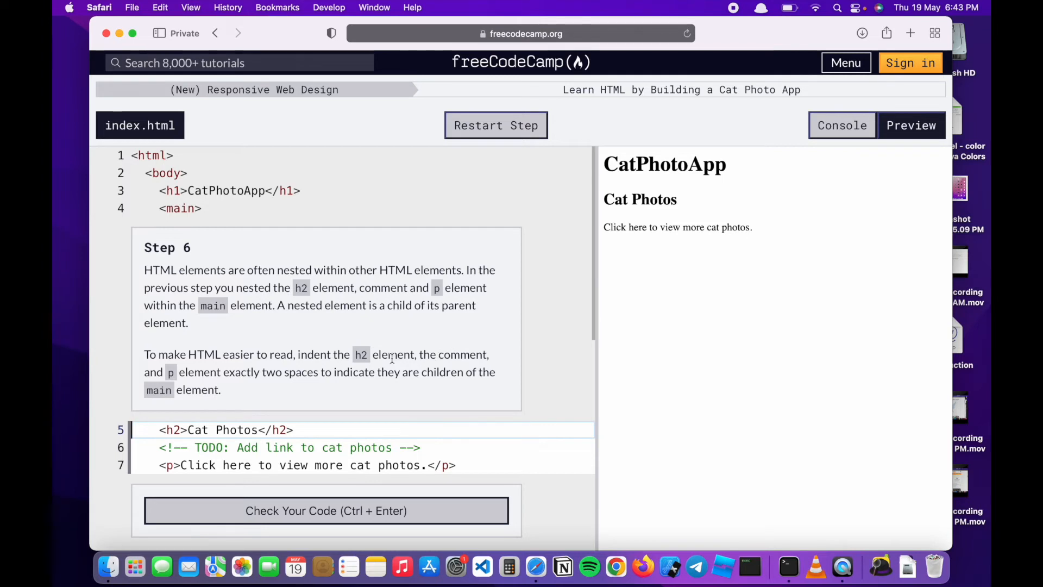
pyautogui.scroll(-3)
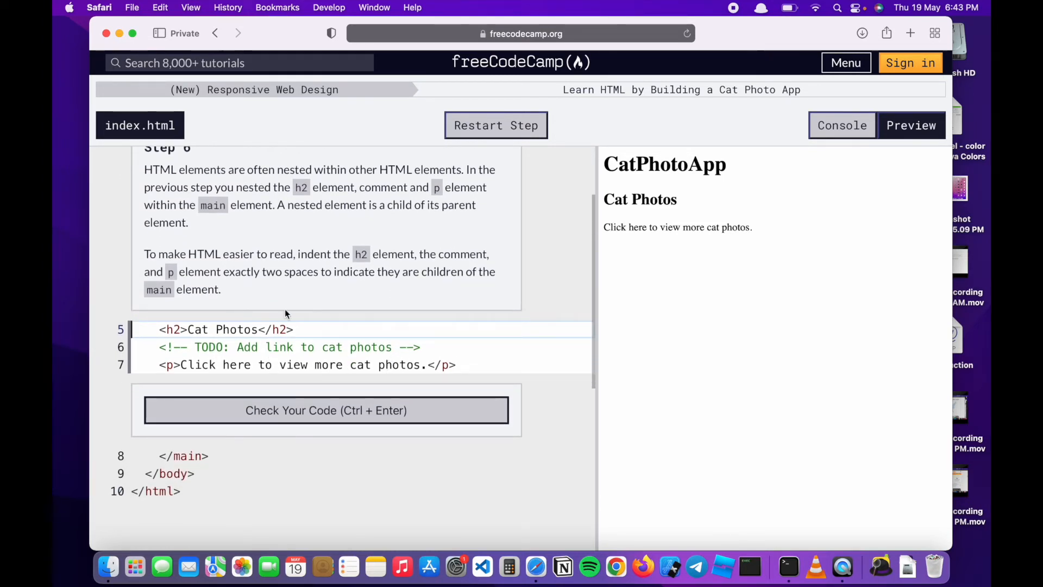
pyautogui.moveTo(356, 315)
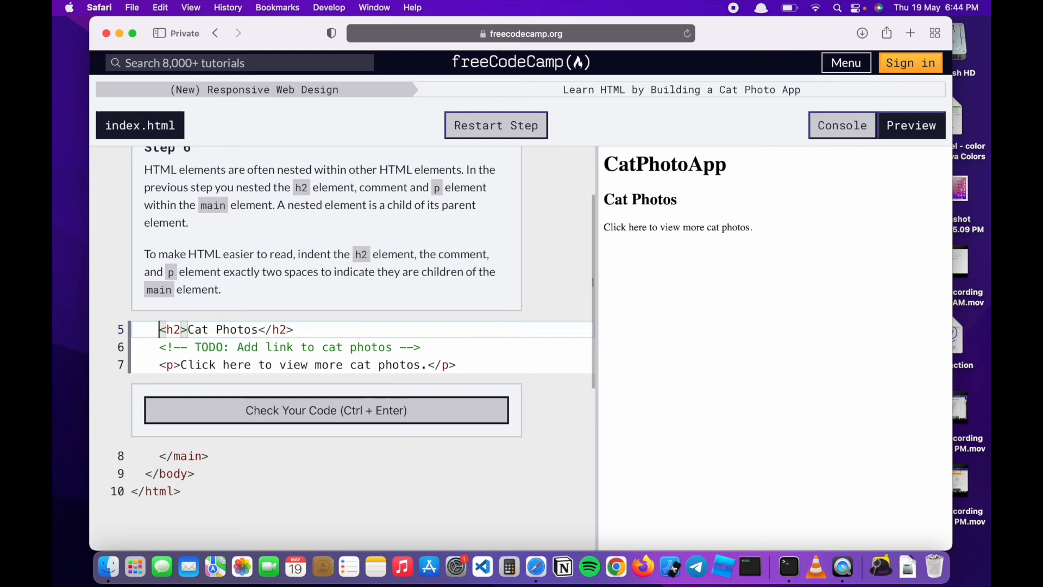
# Step: Add indented <main> and </main> lines around the h2, comment and p, then verify Step 6 passes
pyautogui.press('Return')
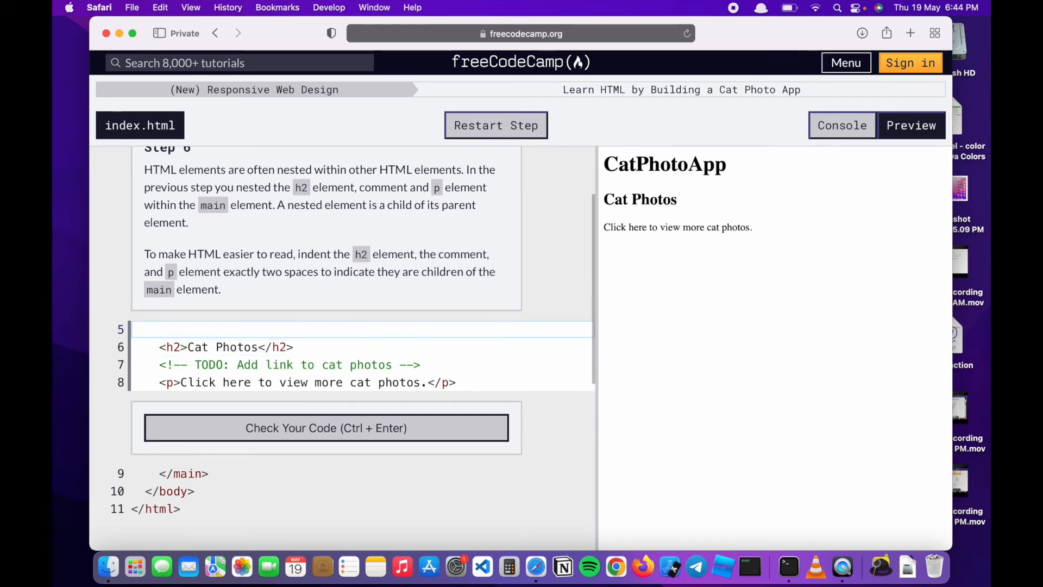
pyautogui.write('<mai')
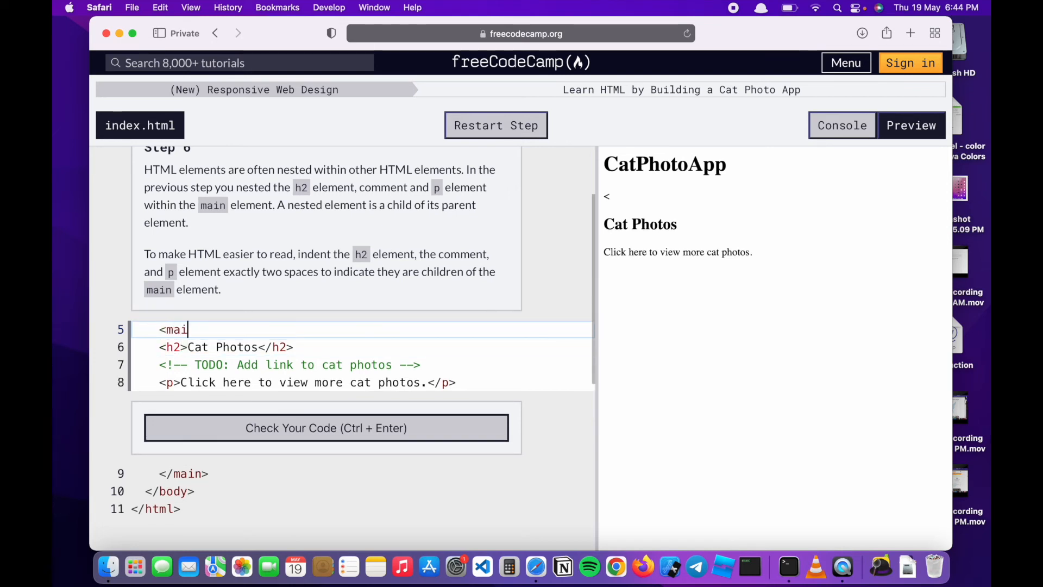
pyautogui.write('n>')
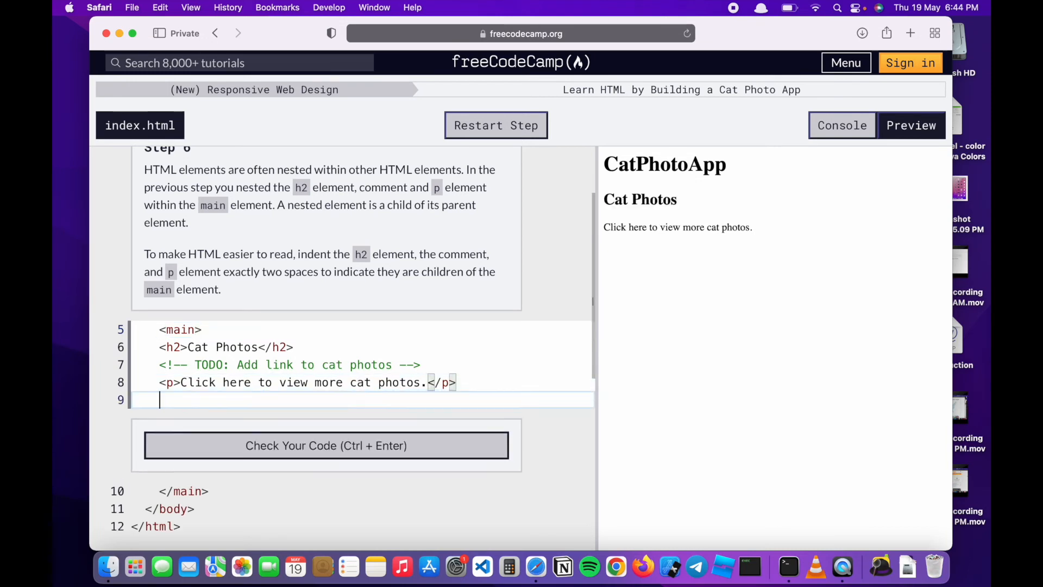
pyautogui.write('</')
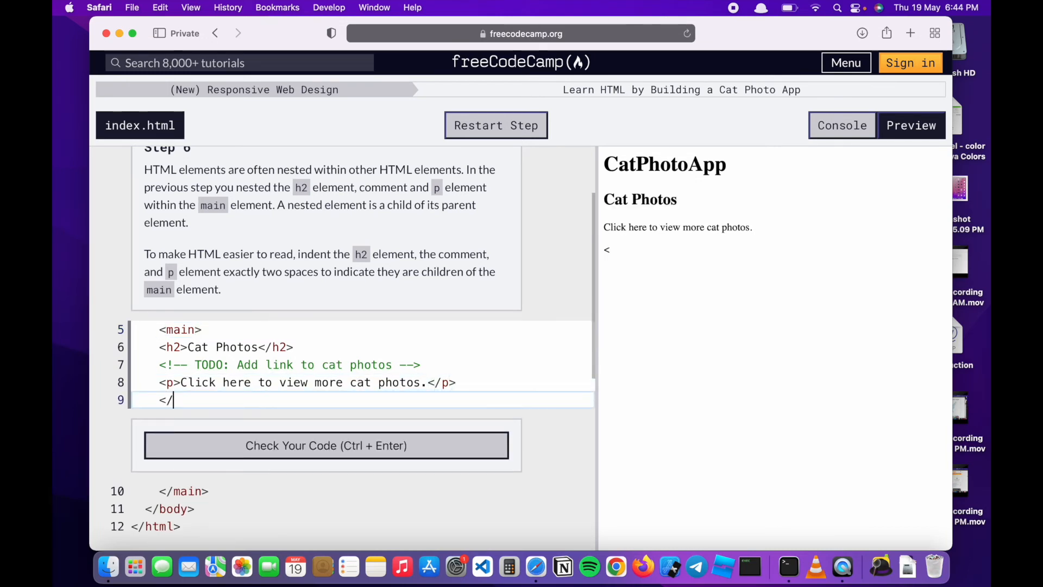
pyautogui.write('main')
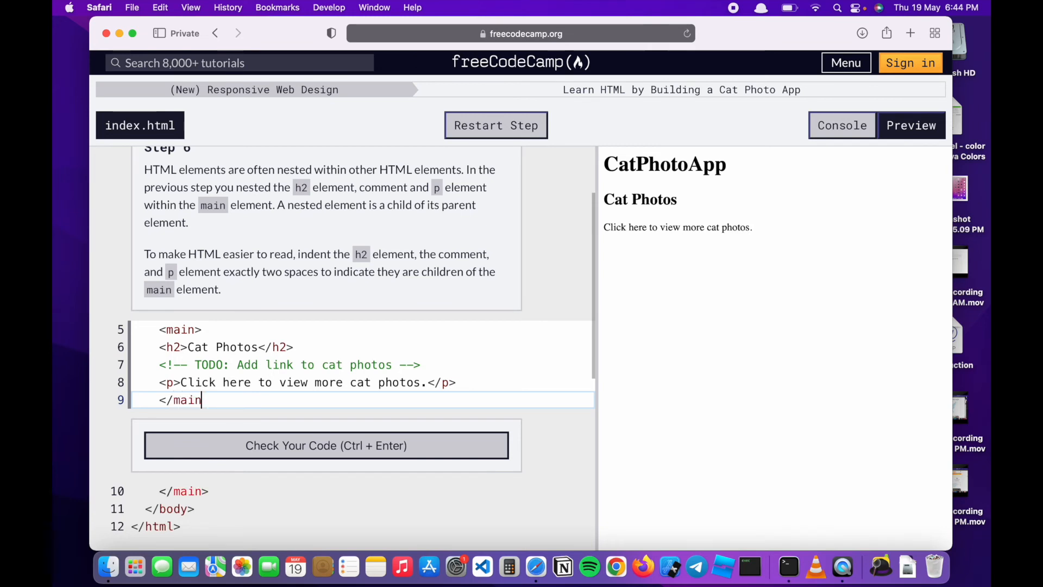
pyautogui.write('>')
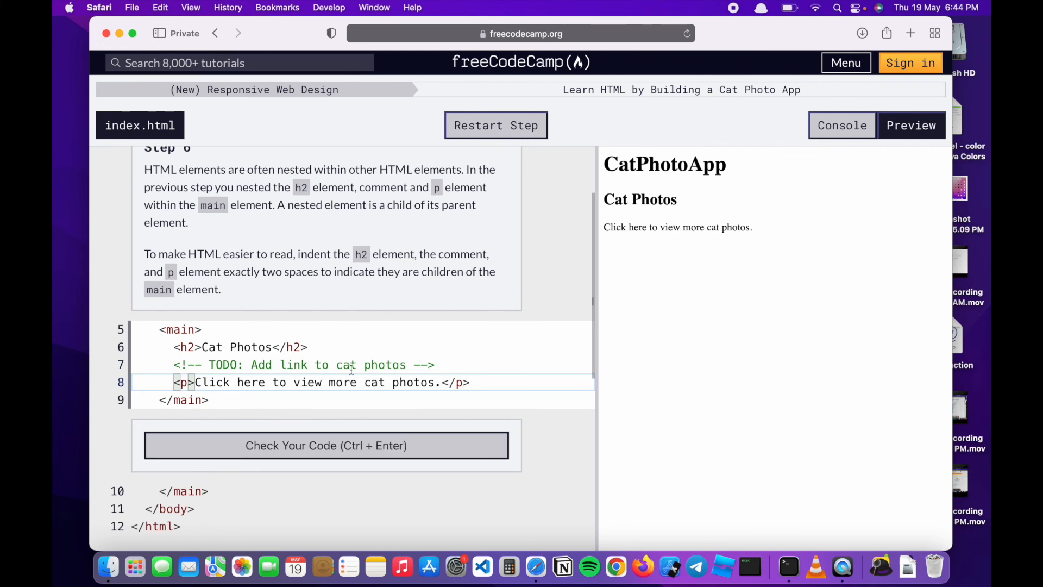
pyautogui.click(325, 445)
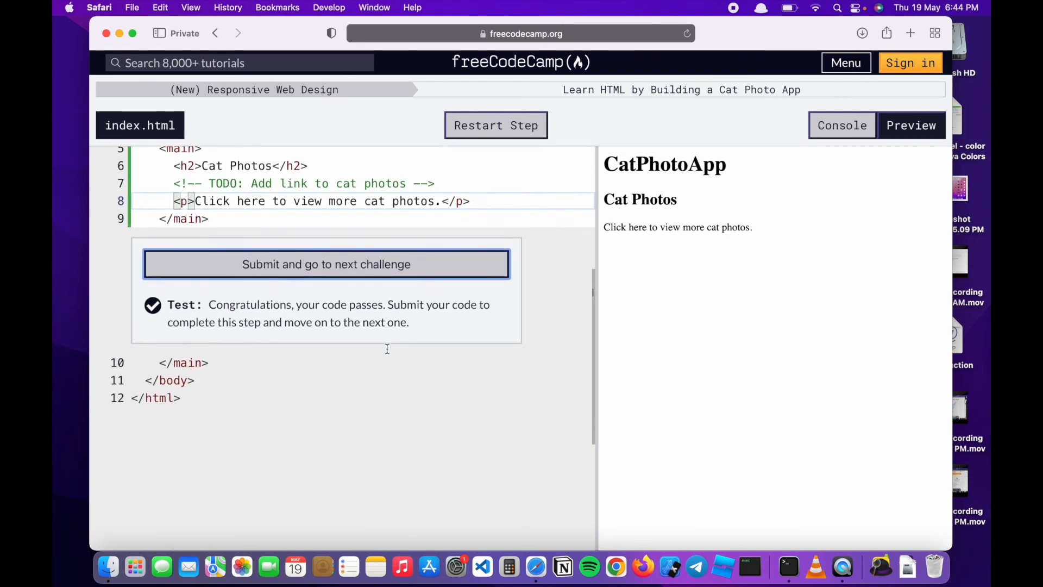